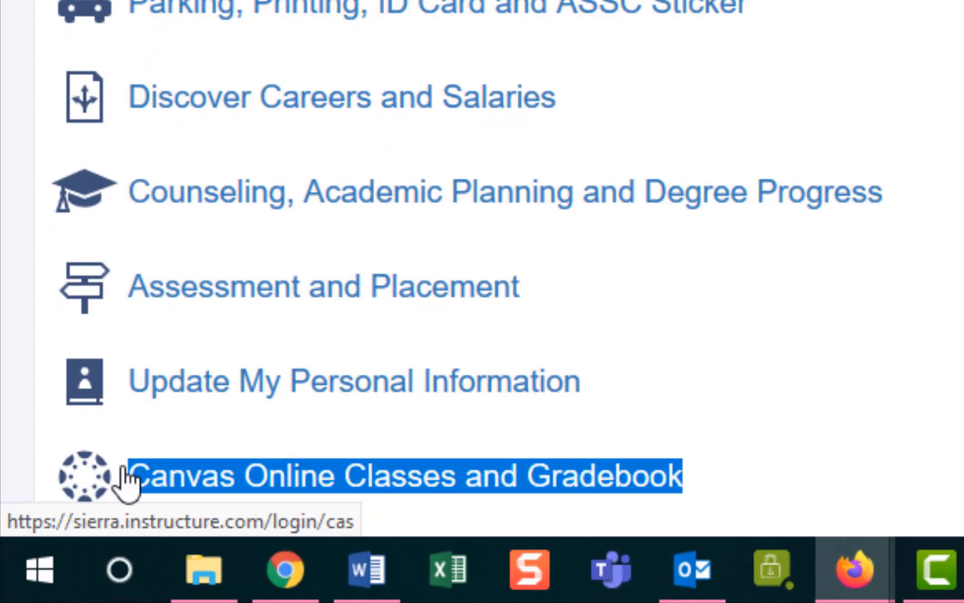
# Step: Go to sierra.instructure.com in a private Firefox window to reach the Canvas Dashboard
pyautogui.click(853, 567)
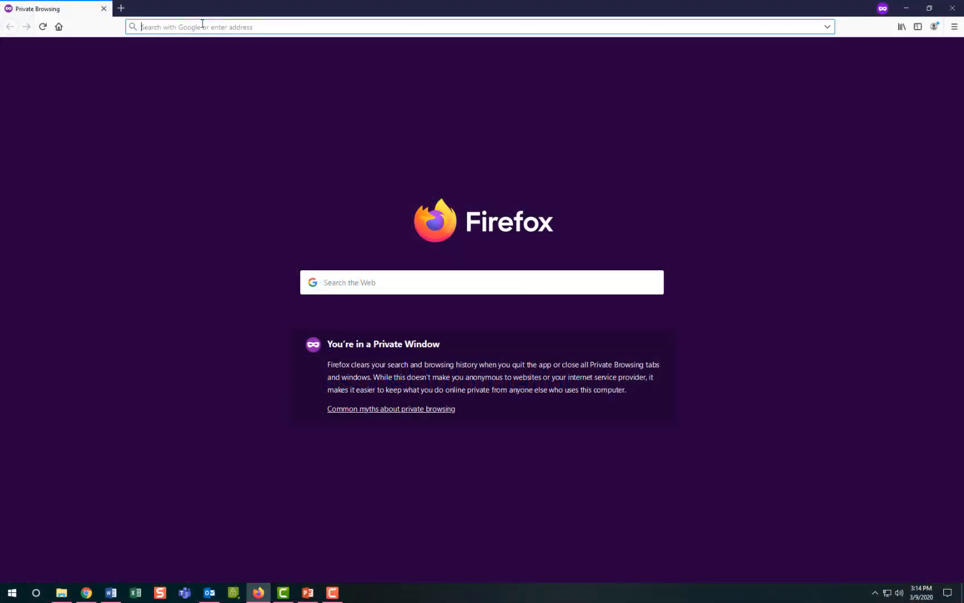
pyautogui.write('https://sierra.instructure')
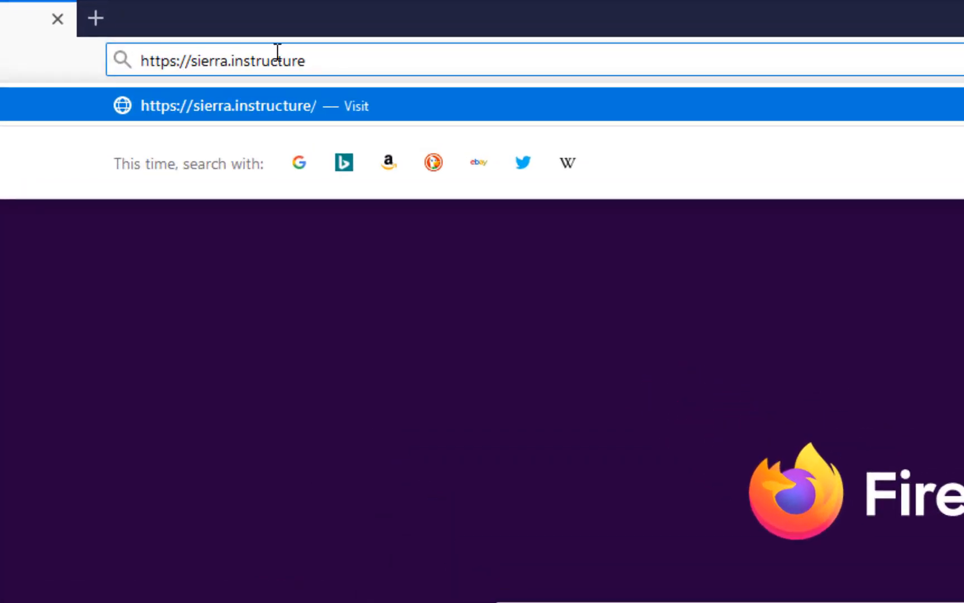
pyautogui.write('.com')
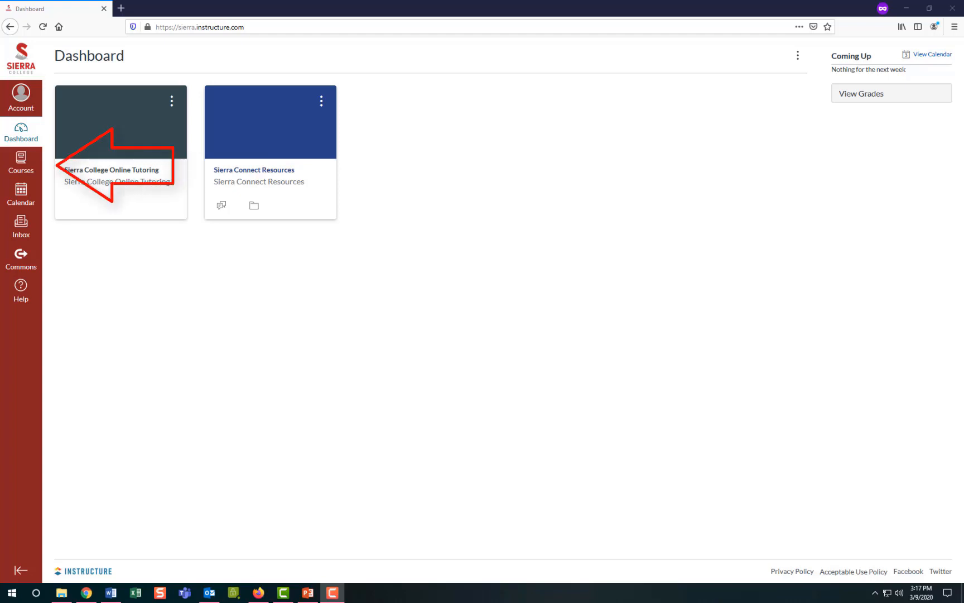
# Step: Open the Courses menu and view the All Courses list
pyautogui.click(20, 162)
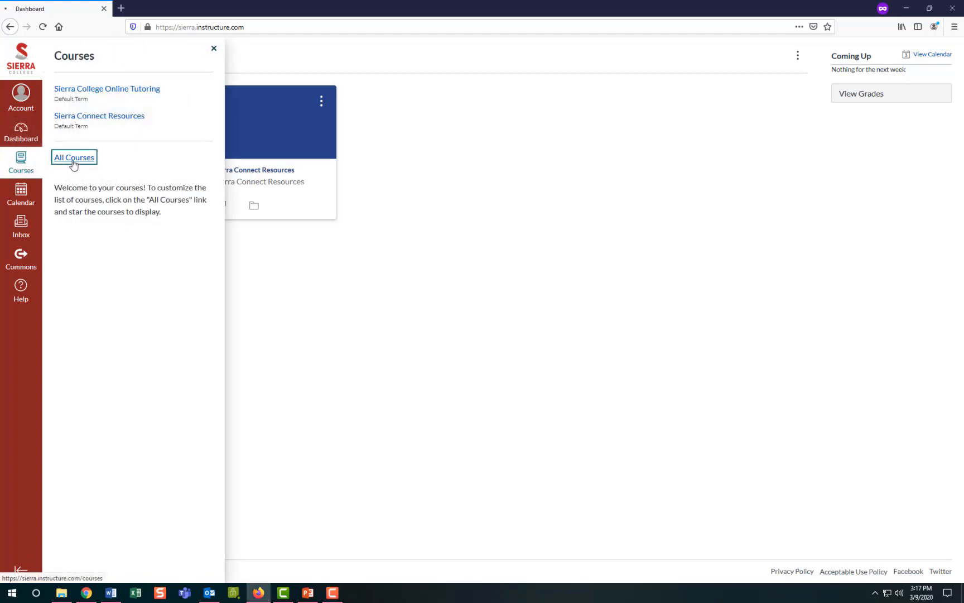
pyautogui.click(73, 157)
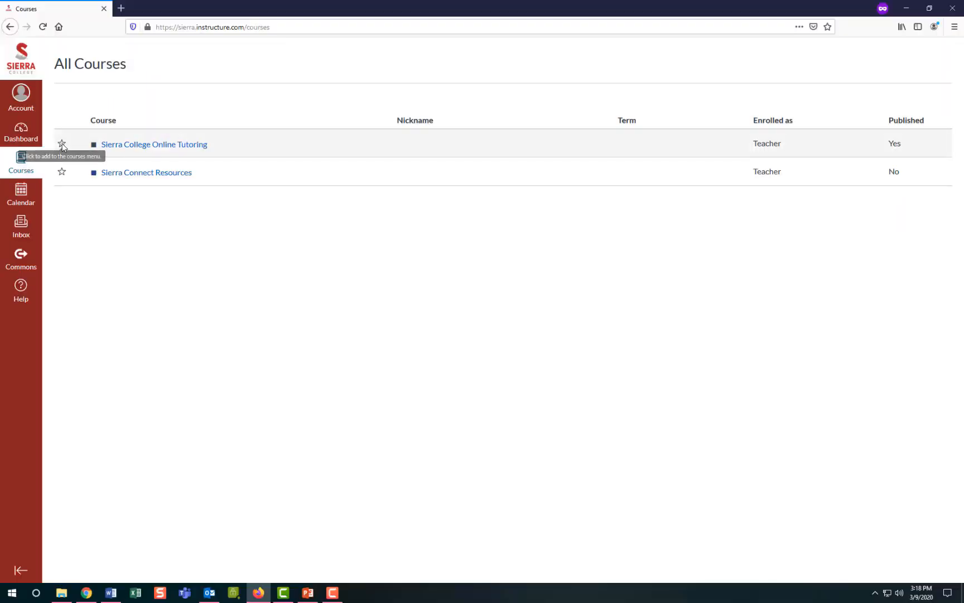
# Step: Star Sierra College Online Tutoring and Sierra Connect Resources, then open Sierra Connect Resources
pyautogui.click(61, 144)
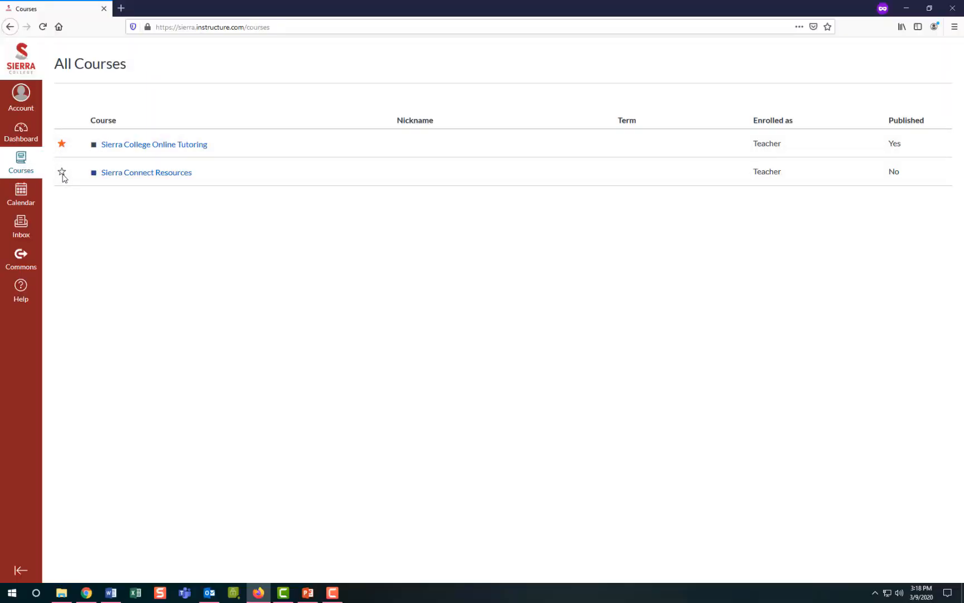
pyautogui.click(61, 173)
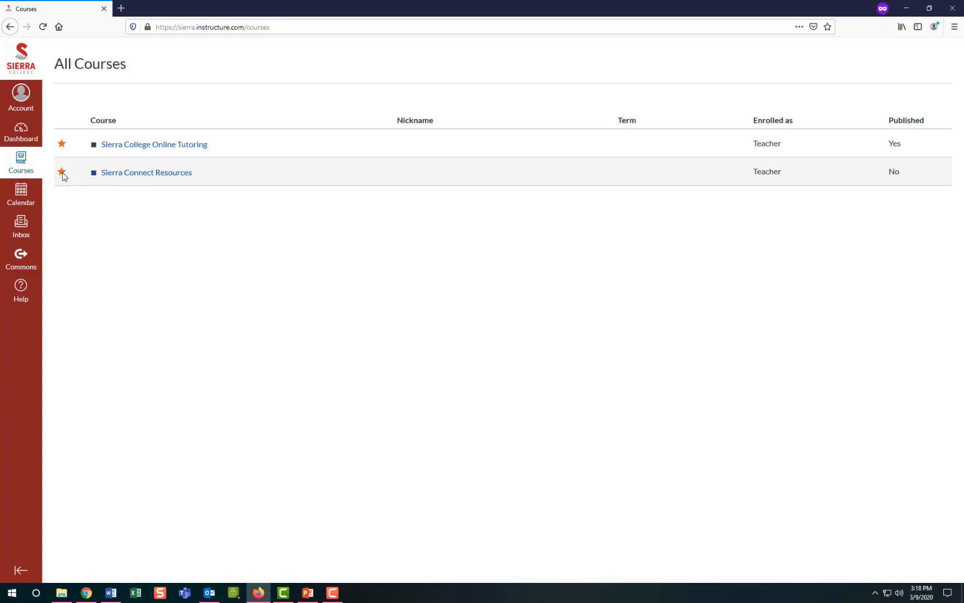
pyautogui.click(145, 172)
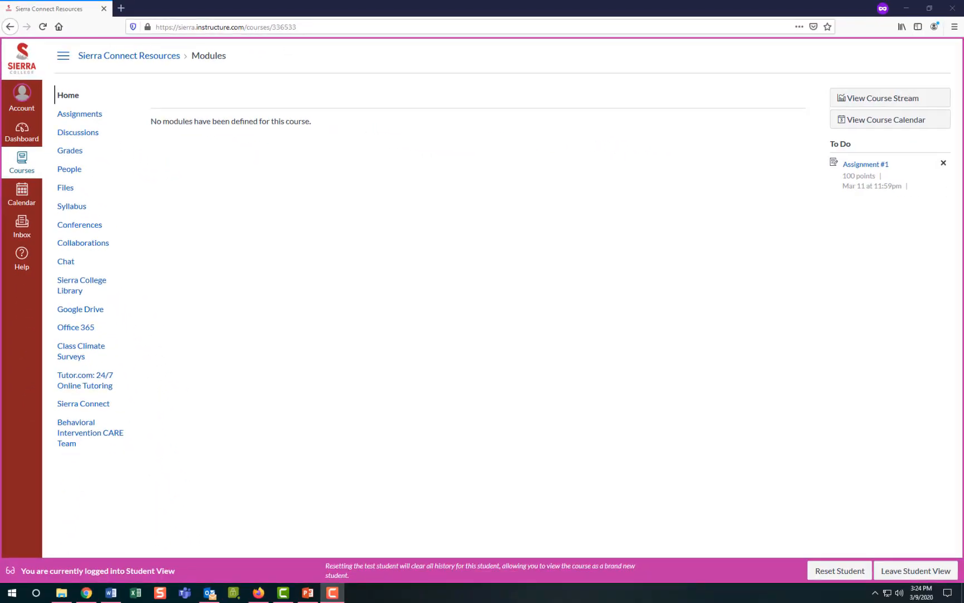
pyautogui.moveTo(124, 158)
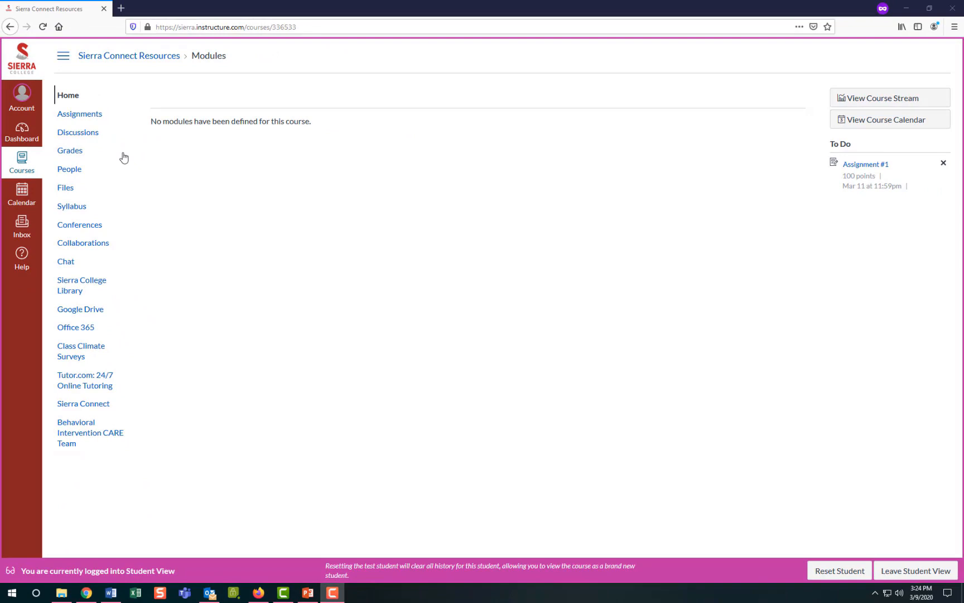
# Step: View Assignment #1's Submit Assignment upload form, then return to the course home
pyautogui.click(79, 114)
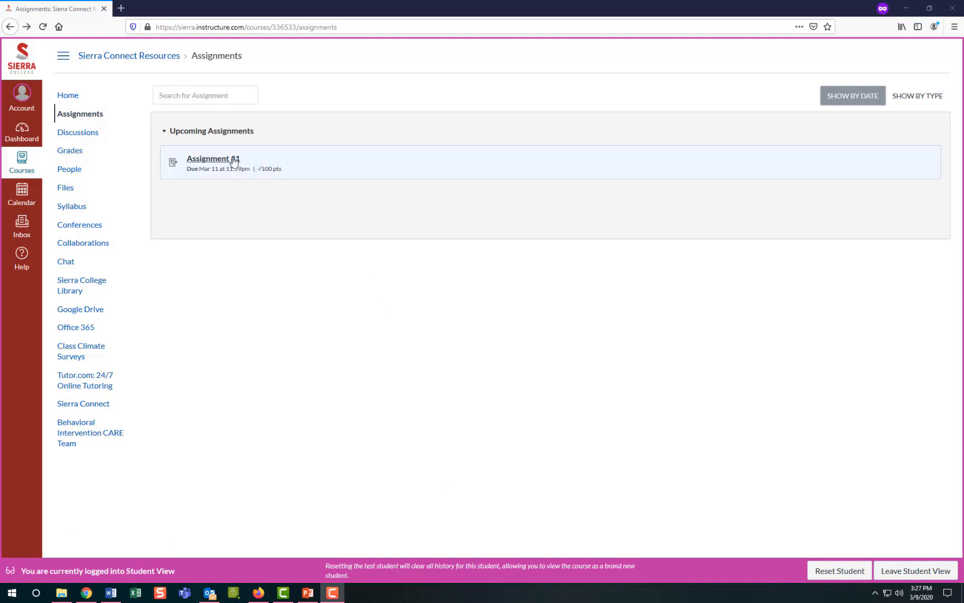
pyautogui.click(212, 159)
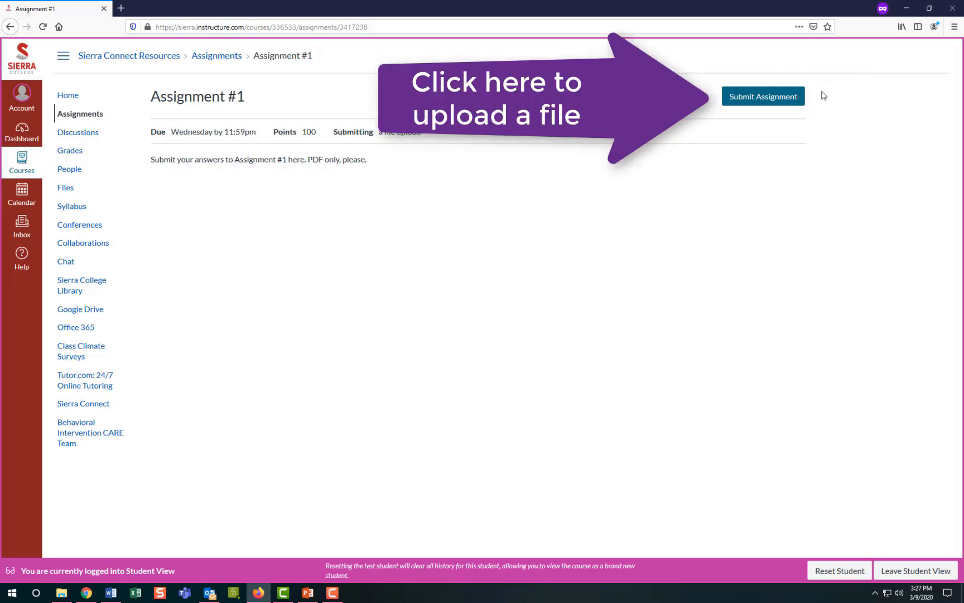
pyautogui.click(763, 96)
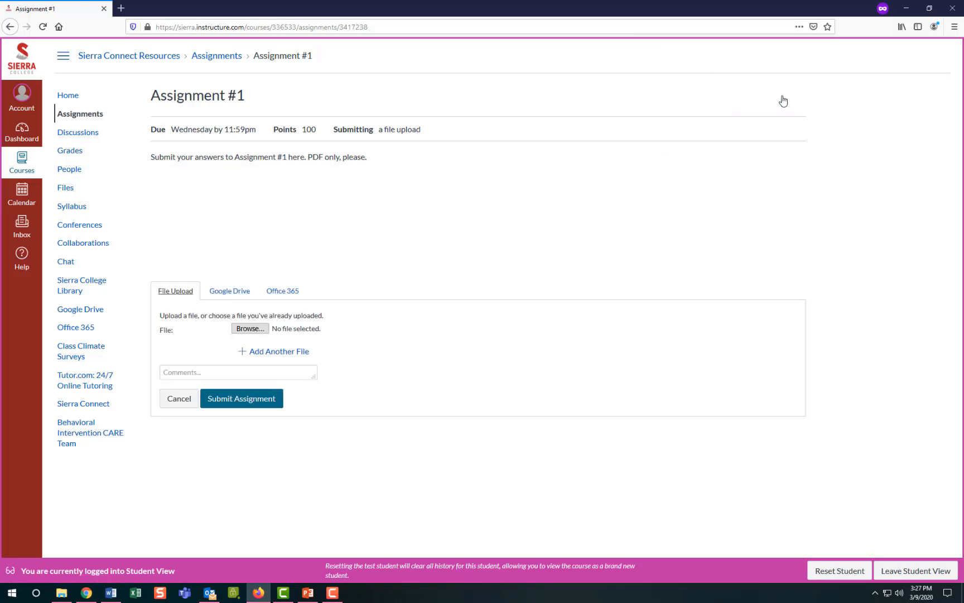
pyautogui.click(250, 328)
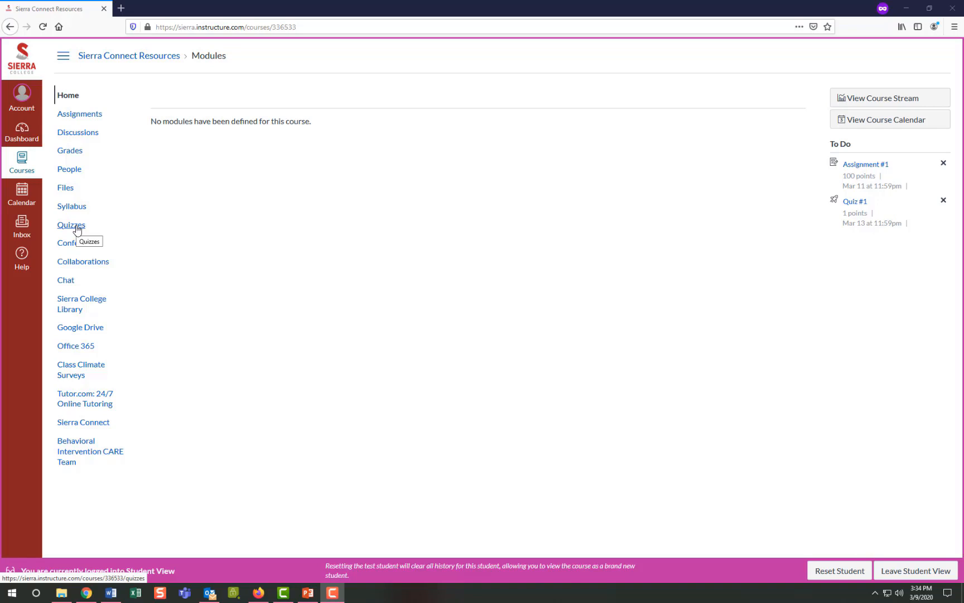
# Step: Open Quiz #1 from the course Quizzes and start an attempt
pyautogui.click(71, 224)
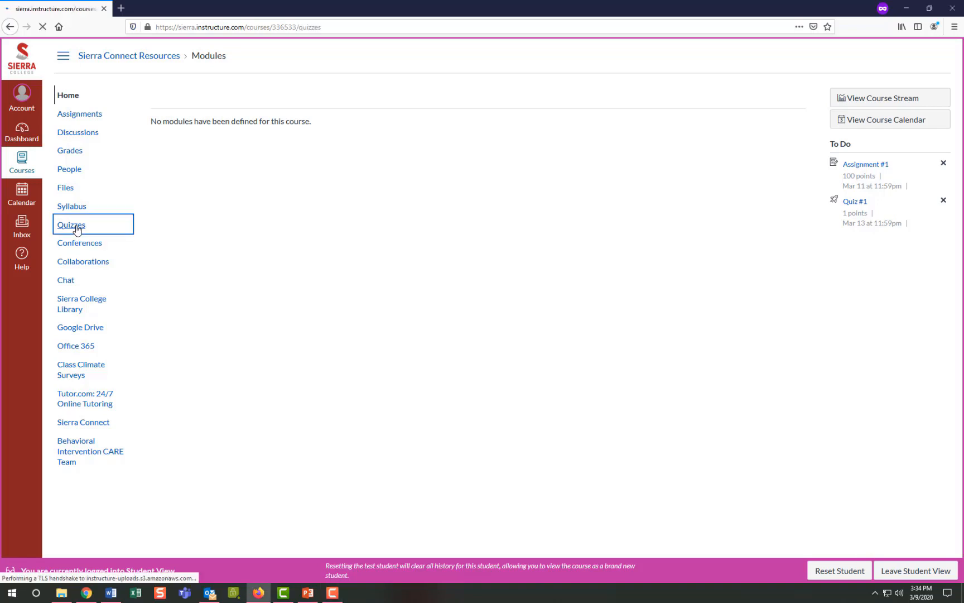
pyautogui.click(71, 224)
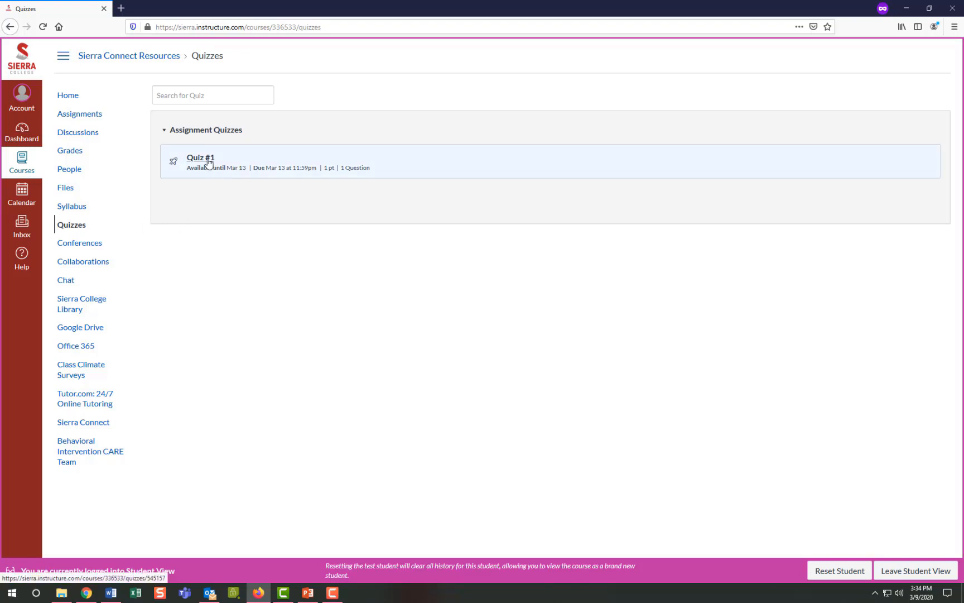
pyautogui.click(200, 157)
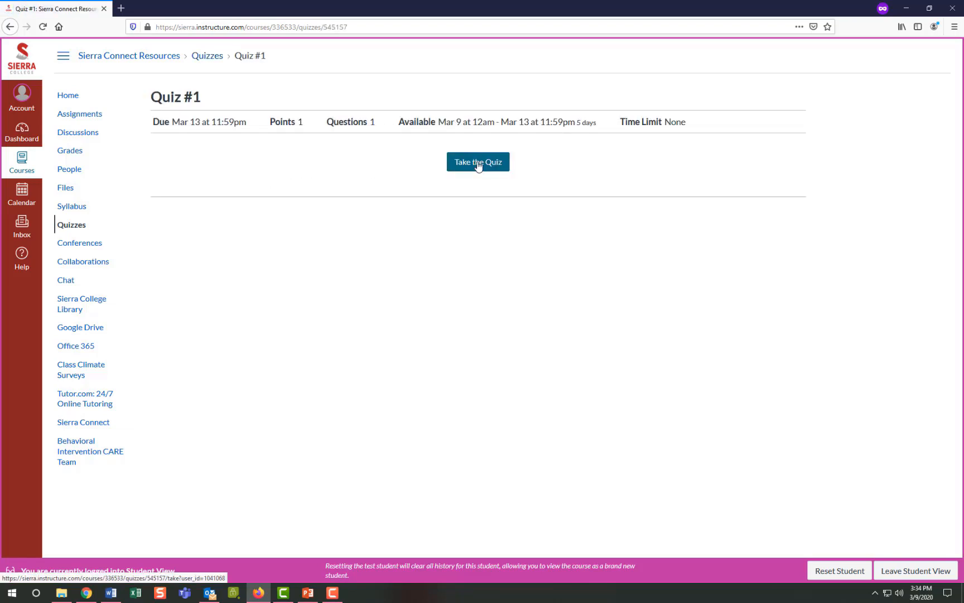
pyautogui.click(478, 162)
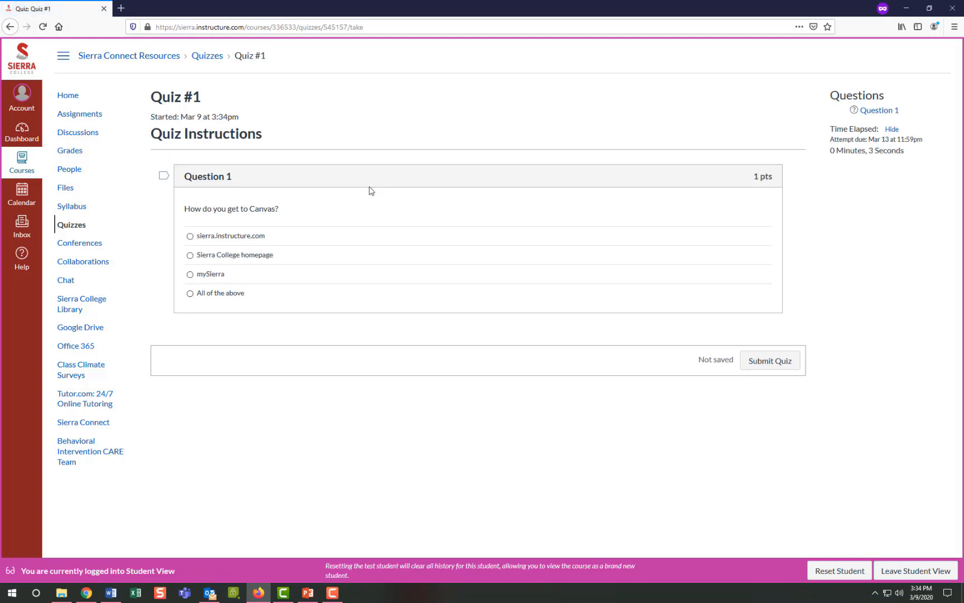
# Step: Answer Question 1 with 'All of the above' and submit Quiz #1
pyautogui.click(190, 292)
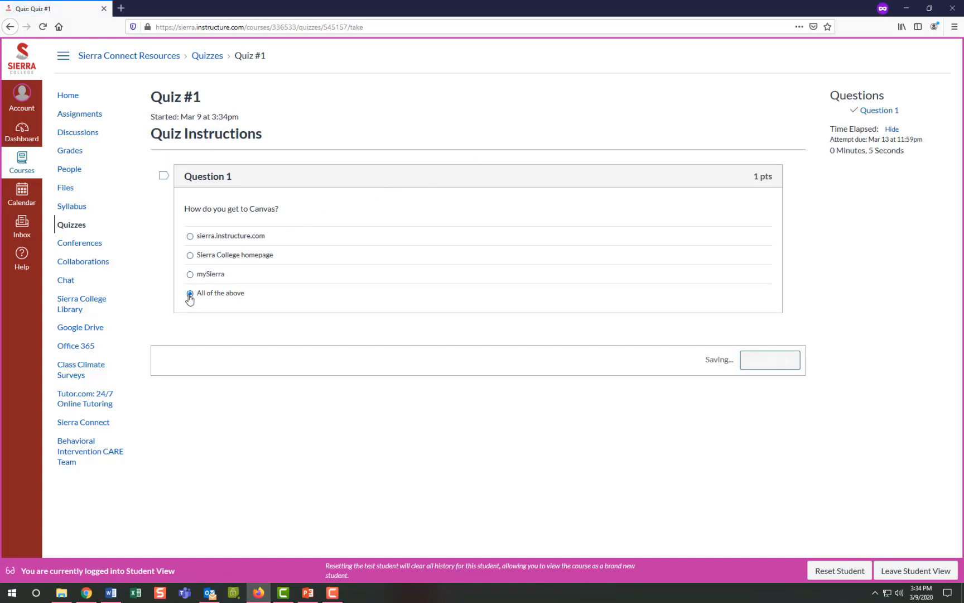
pyautogui.click(190, 293)
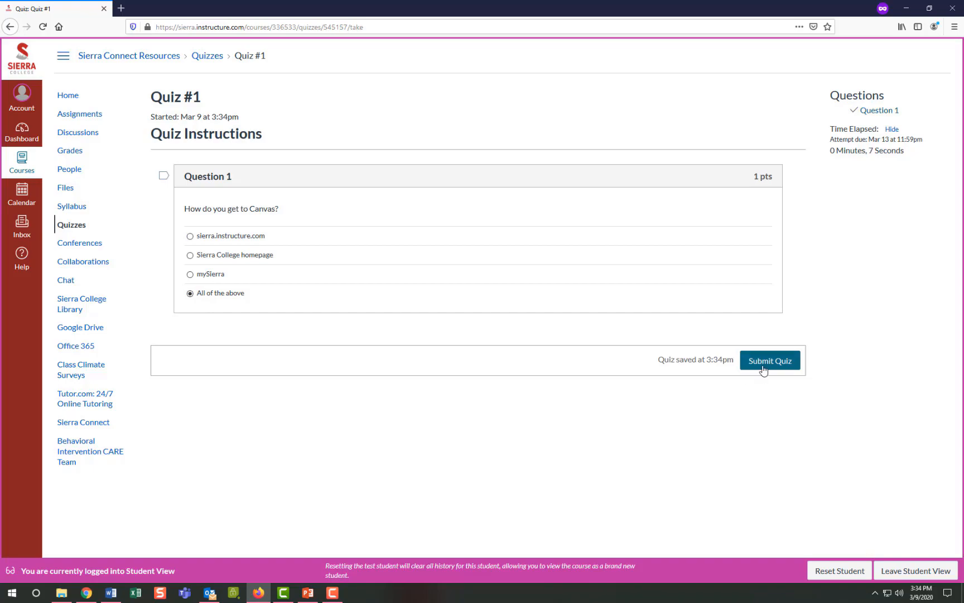
pyautogui.click(769, 360)
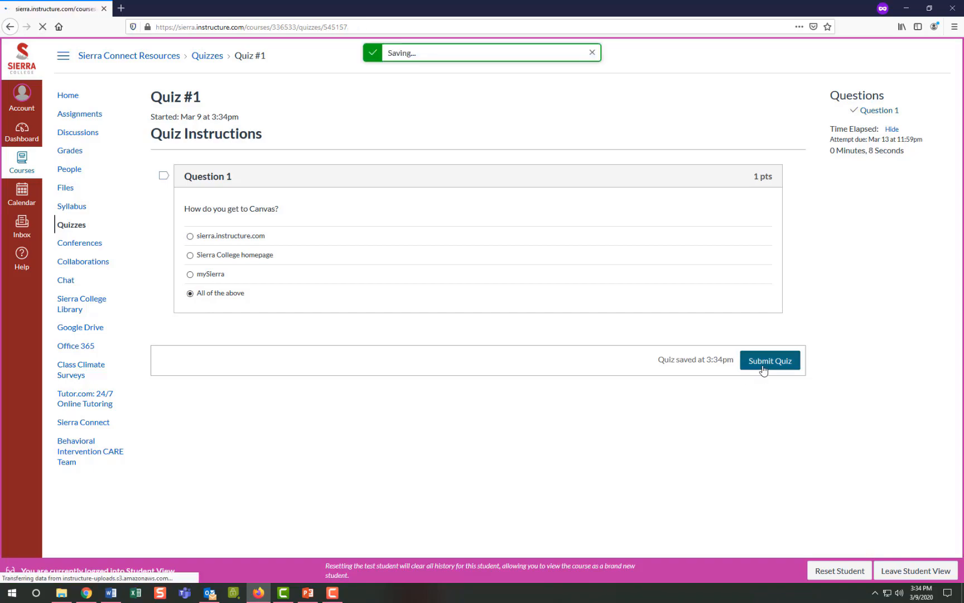
pyautogui.click(769, 360)
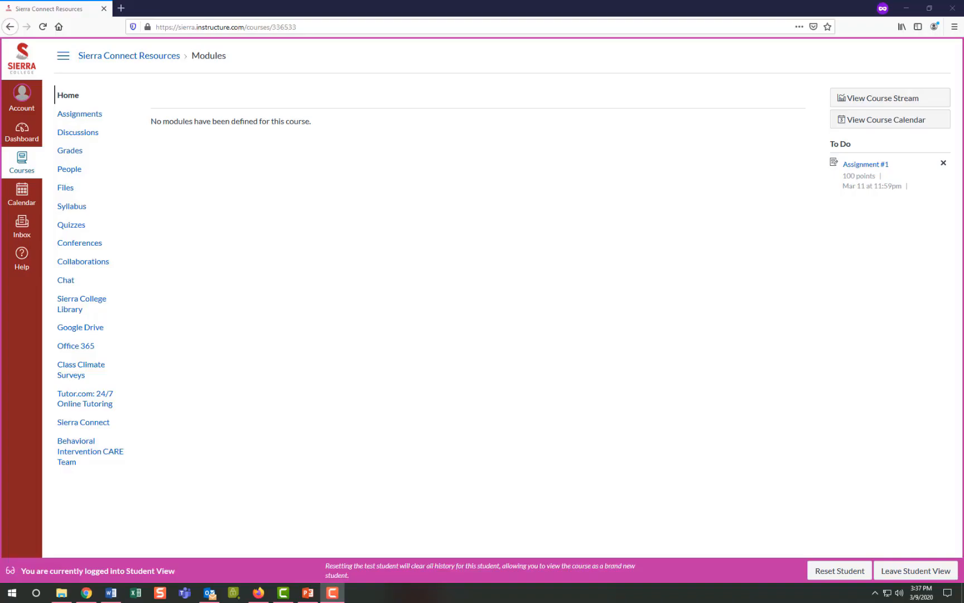
pyautogui.moveTo(78, 132)
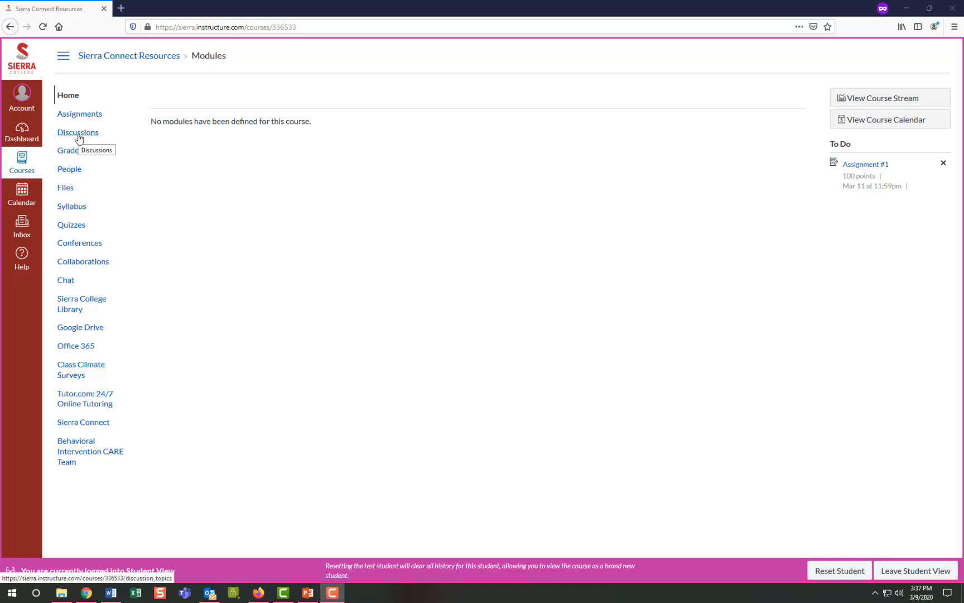
# Step: Open the course Discussions list and select the Welcome to Canvas topic
pyautogui.click(77, 132)
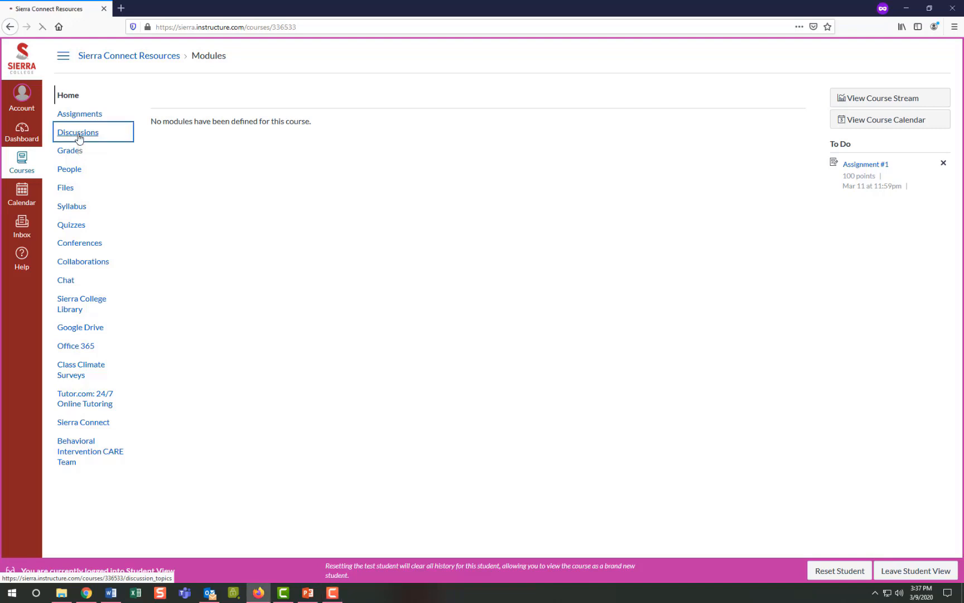
pyautogui.click(77, 133)
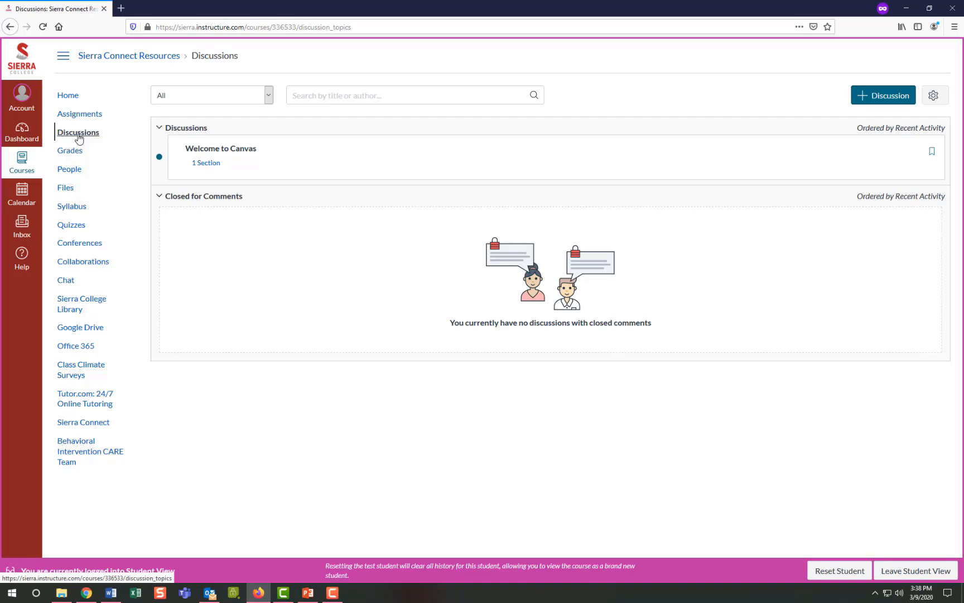
pyautogui.click(220, 149)
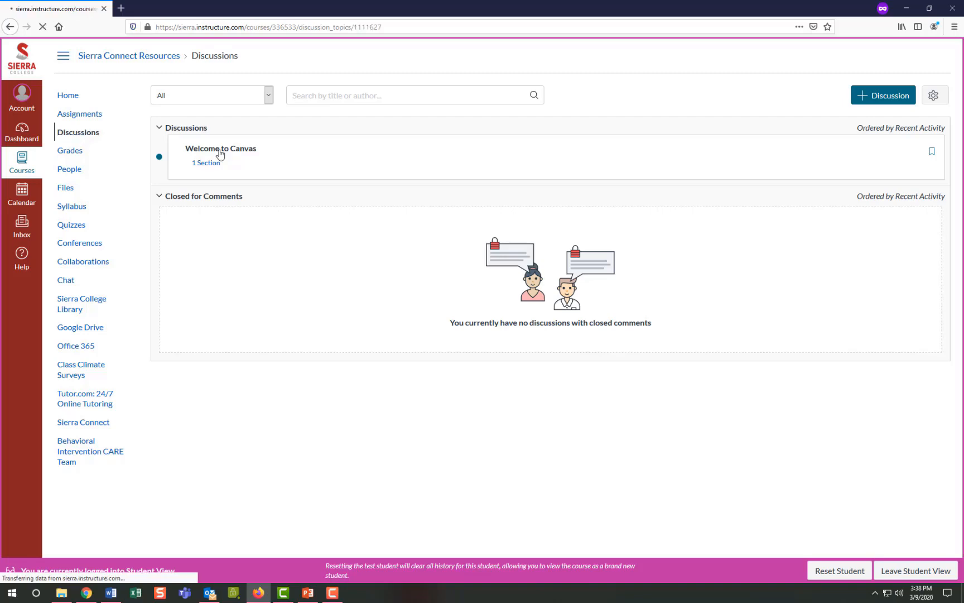
# Step: Post the reply 'Thank you!' to the instructor's Welcome to Canvas post
pyautogui.click(221, 149)
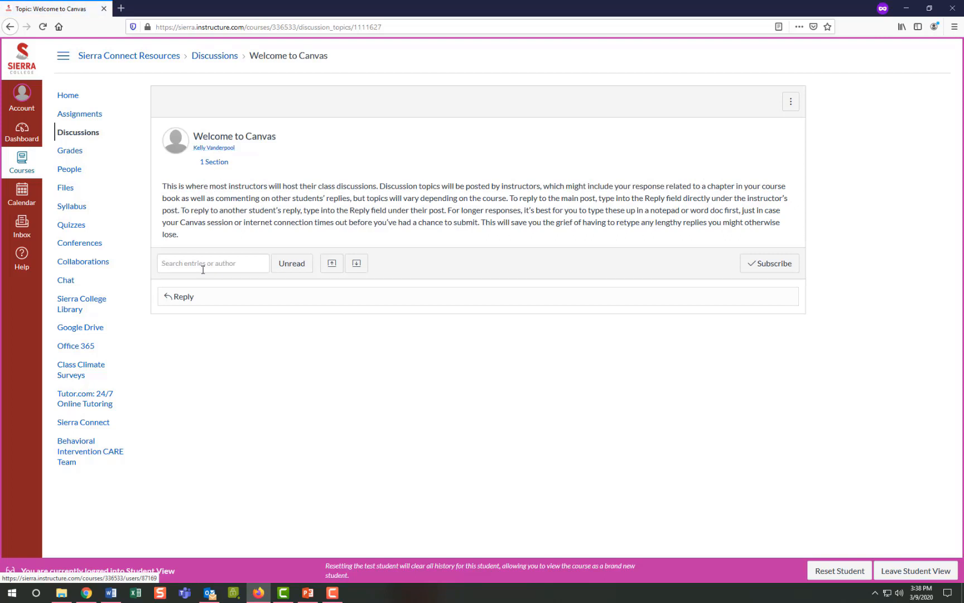
pyautogui.click(182, 296)
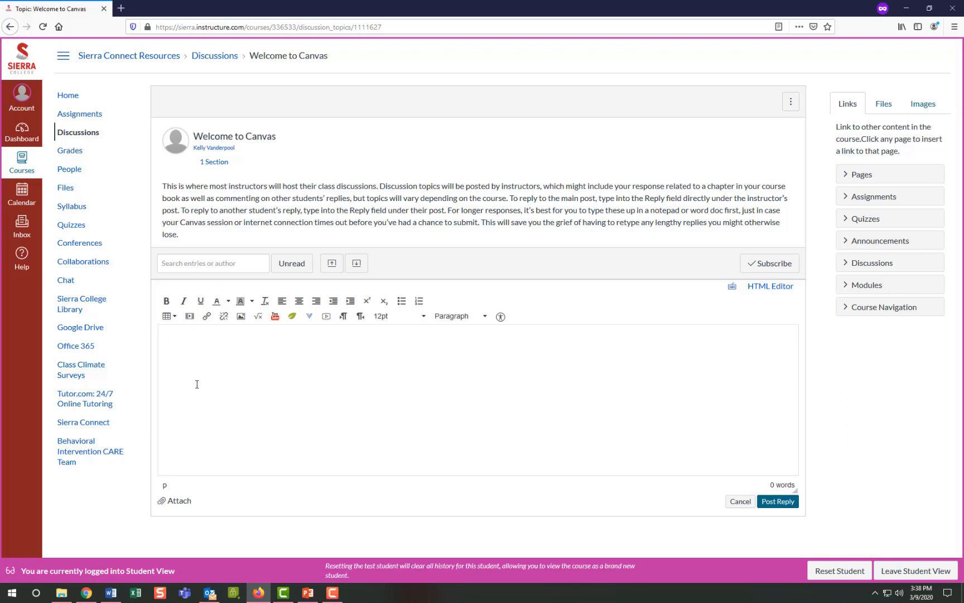
pyautogui.write('Thank you!')
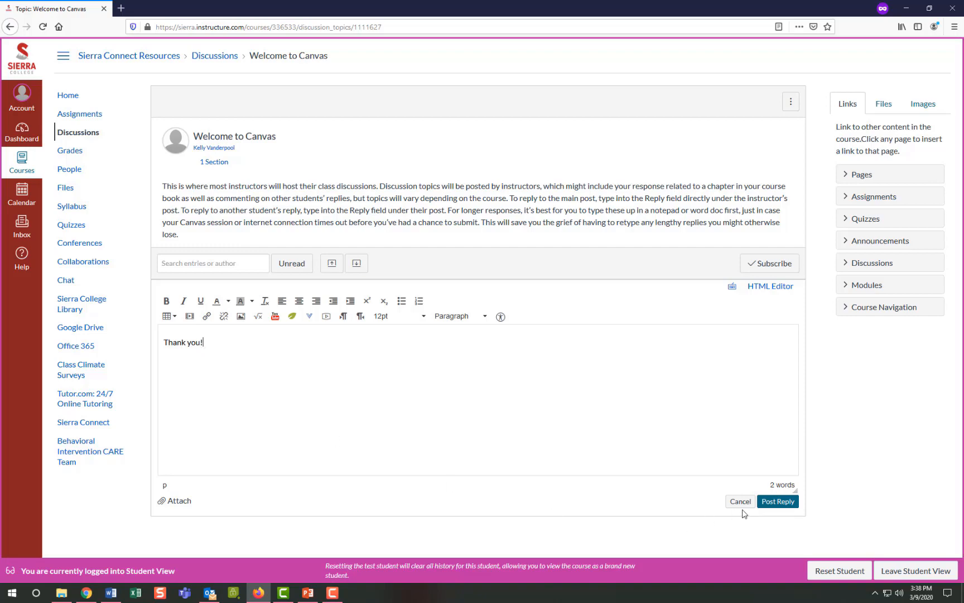
pyautogui.click(777, 501)
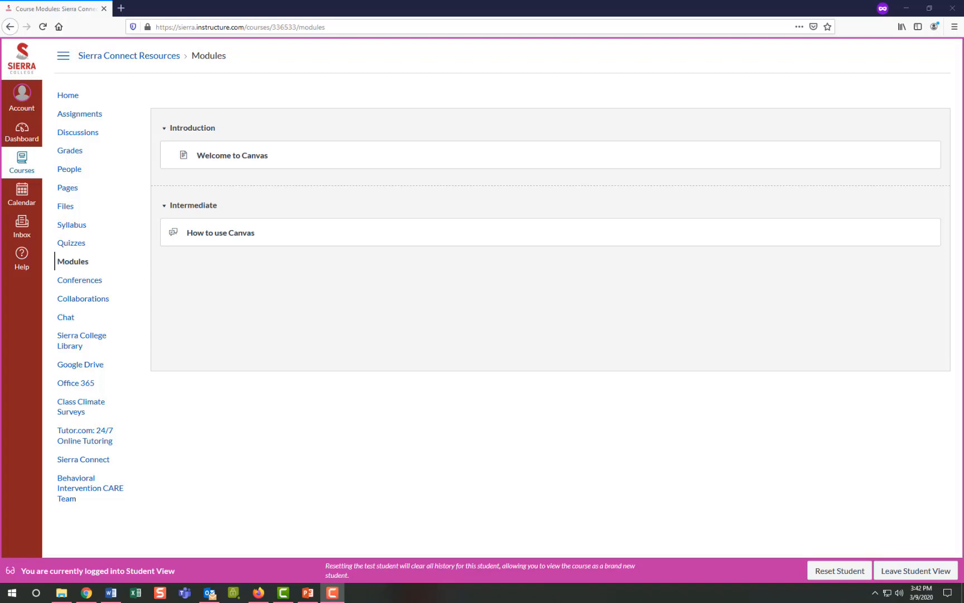
# Step: Return to the Dashboard with both course cards and the Coming Up items
pyautogui.click(68, 150)
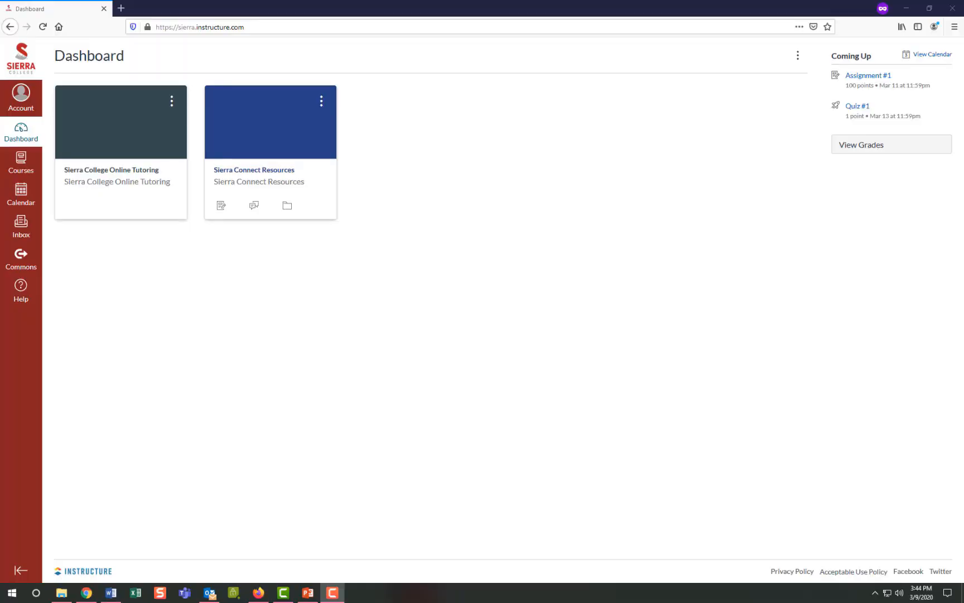
pyautogui.moveTo(20, 224)
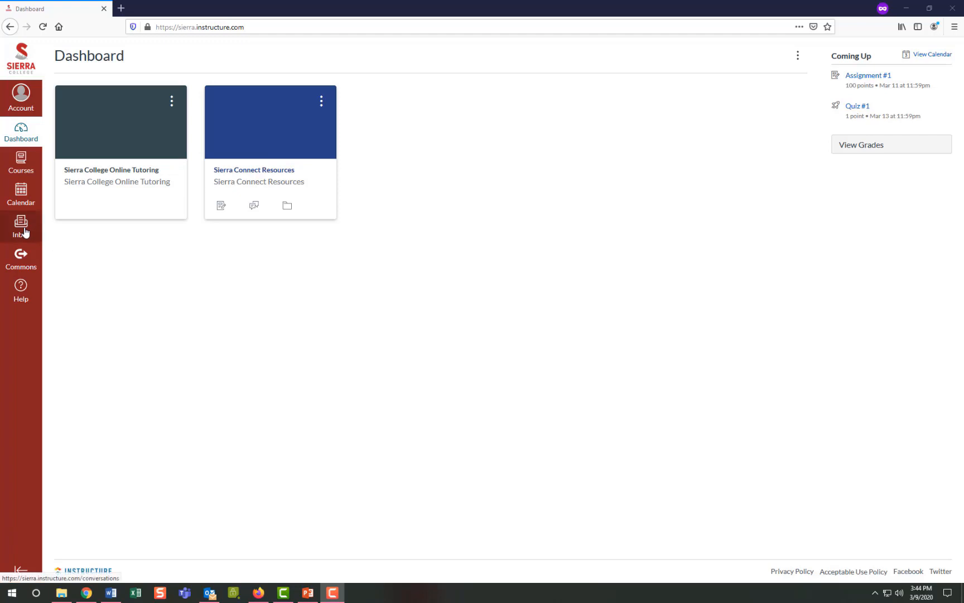
# Step: Open the empty Canvas Inbox, then the Help menu of support hotlines and resources
pyautogui.click(21, 227)
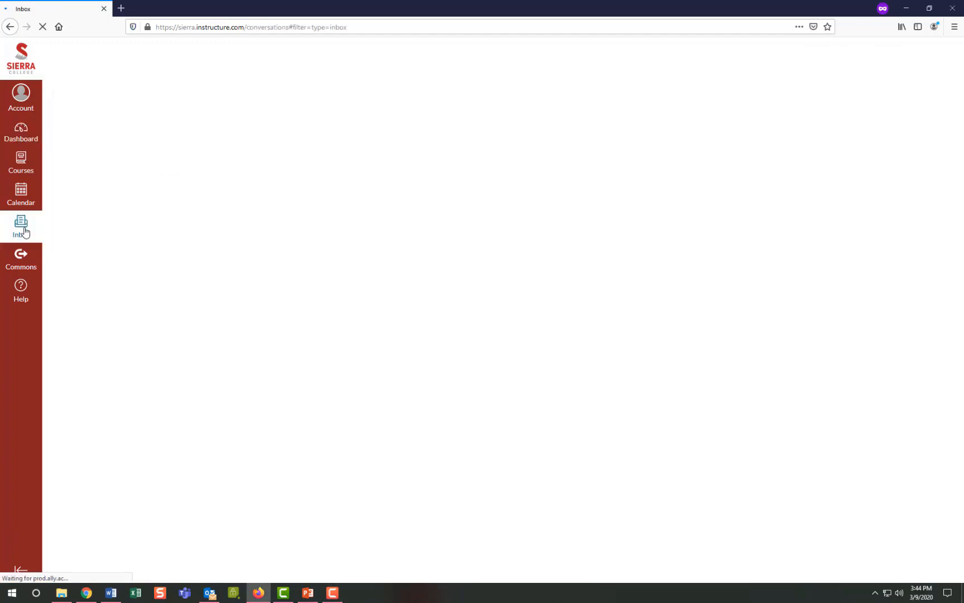
pyautogui.click(20, 225)
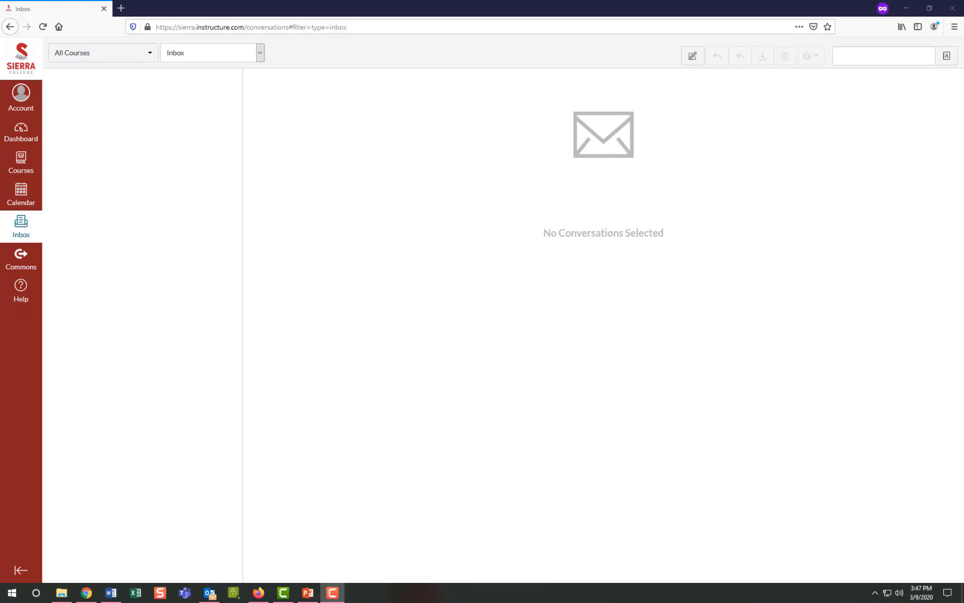
pyautogui.moveTo(131, 482)
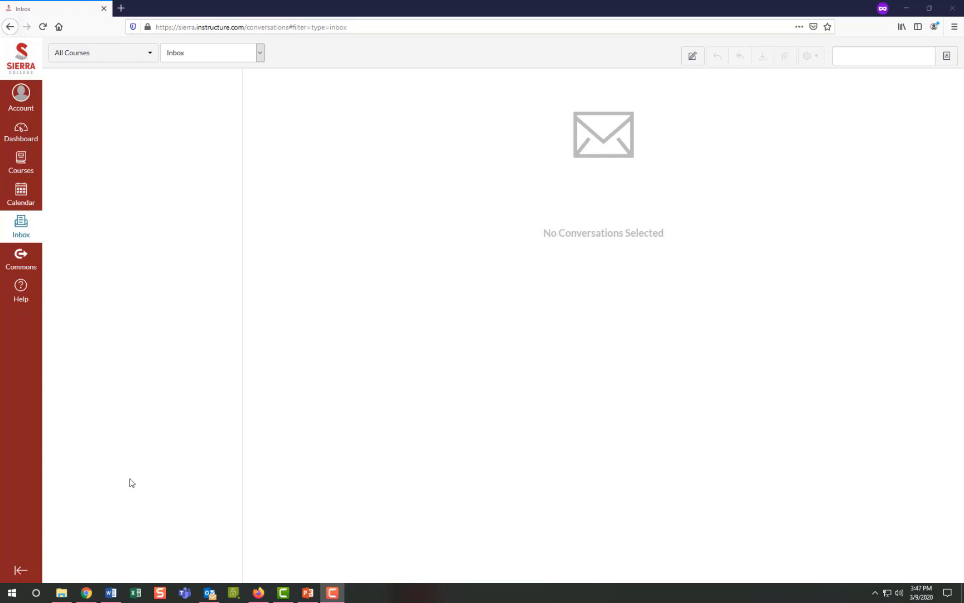
pyautogui.click(20, 289)
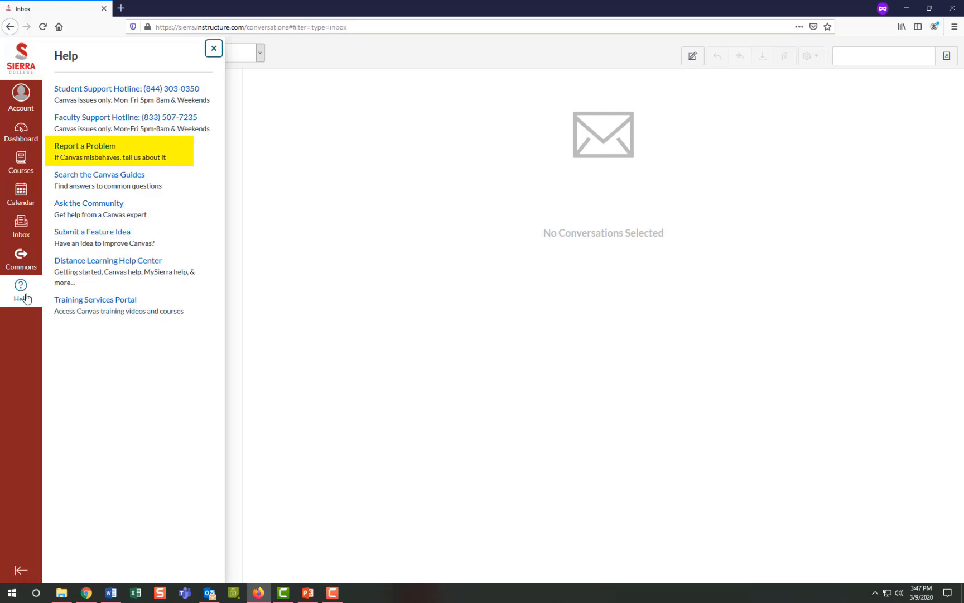
pyautogui.moveTo(85, 150)
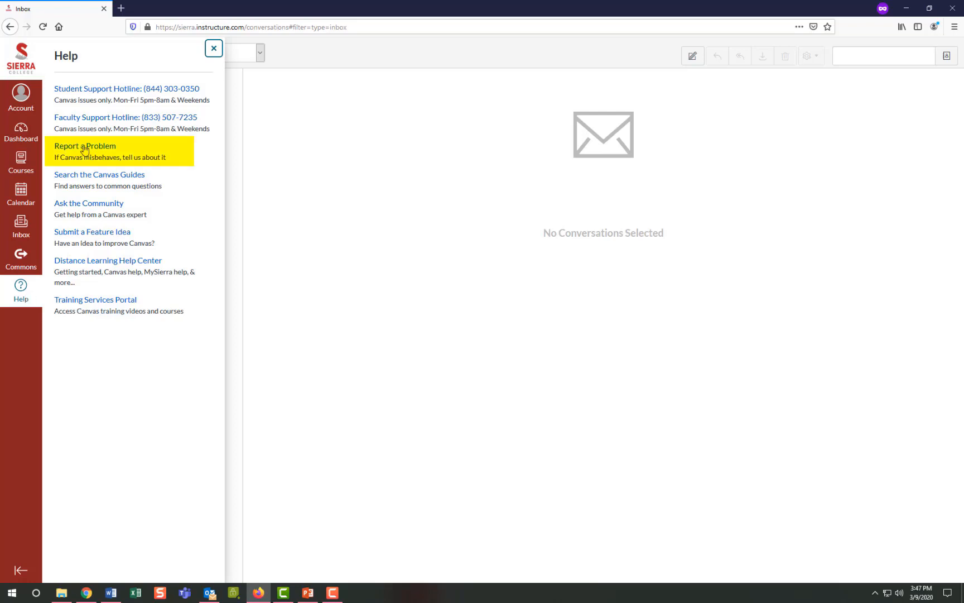
pyautogui.moveTo(85, 146)
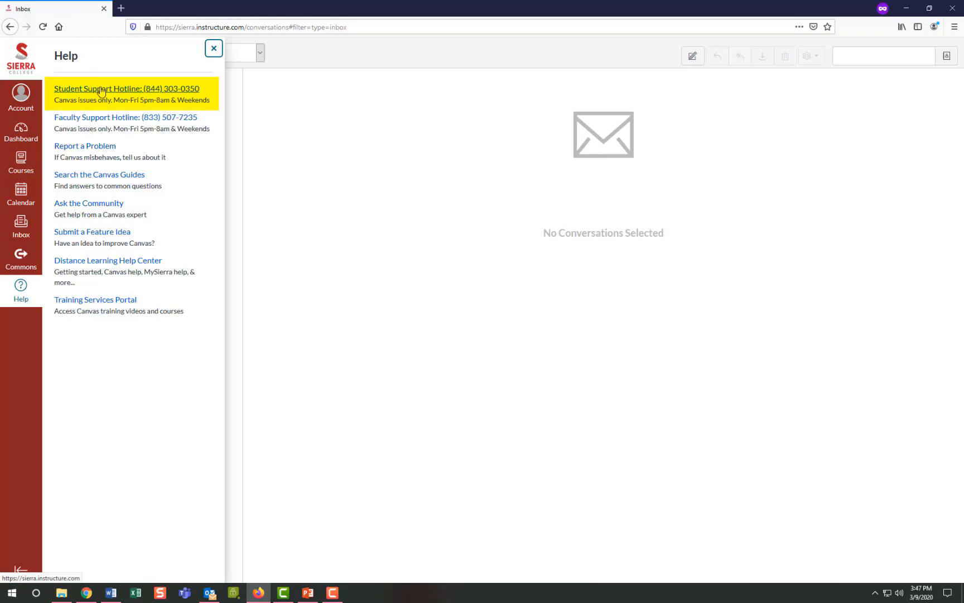
# Step: Follow the Student Support Hotline link from the Canvas Help panel
pyautogui.click(98, 174)
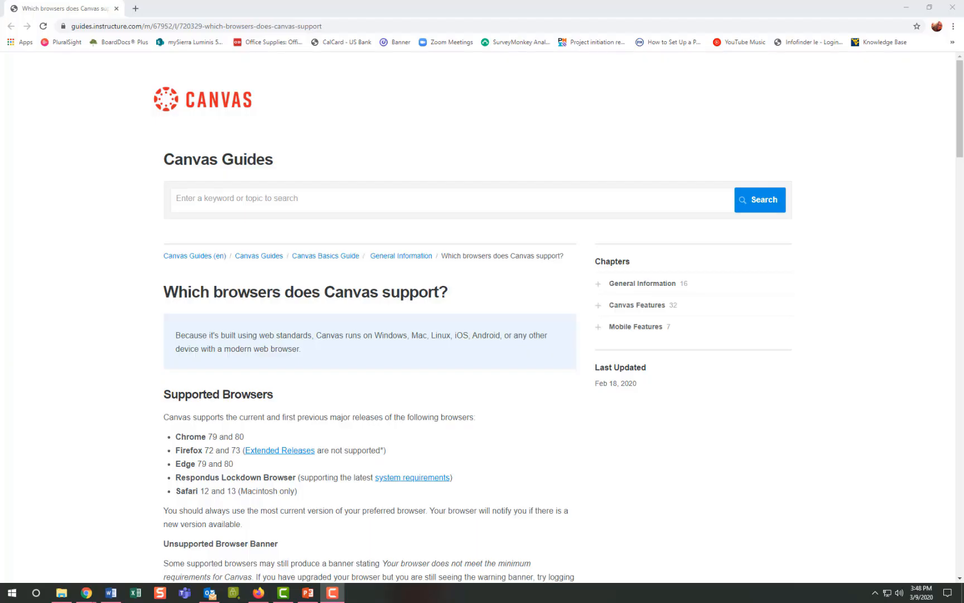
# Step: Scroll through the Supported Browsers list: Chrome, Firefox, Edge, Respondus and Safari
pyautogui.scroll(-3)
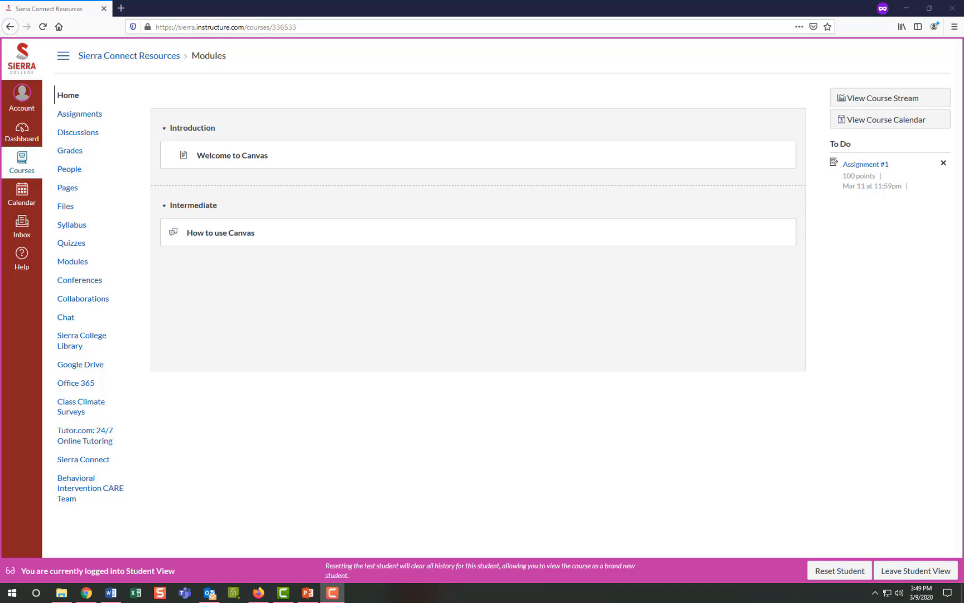
pyautogui.moveTo(85, 435)
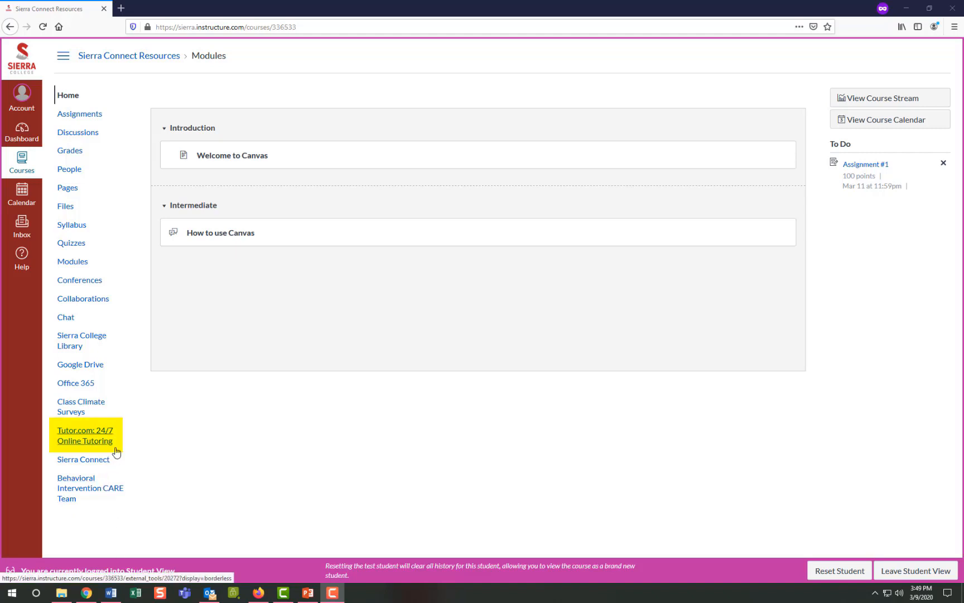
pyautogui.moveTo(85, 437)
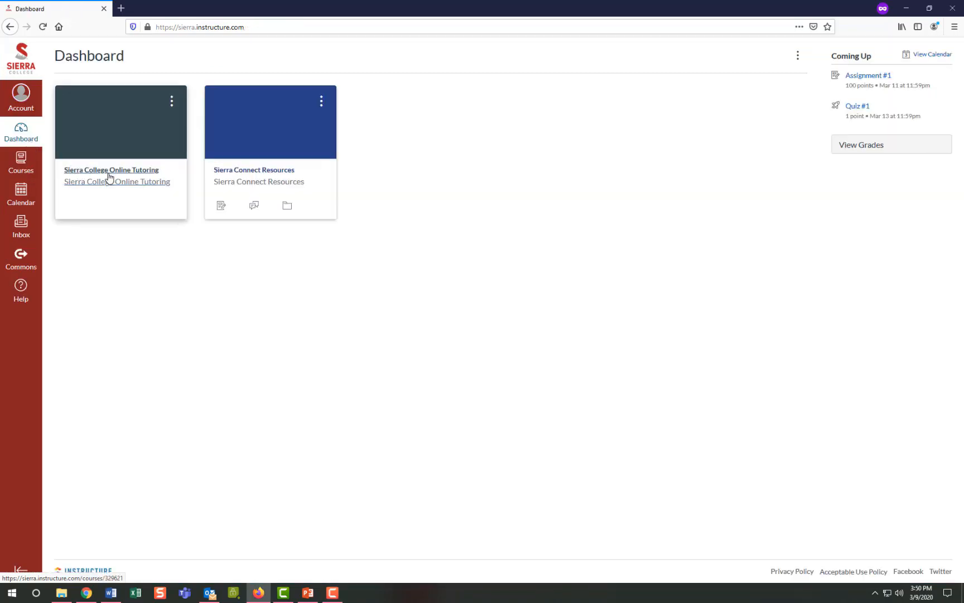
# Step: Open the Sierra College Online Tutoring course card
pyautogui.click(111, 169)
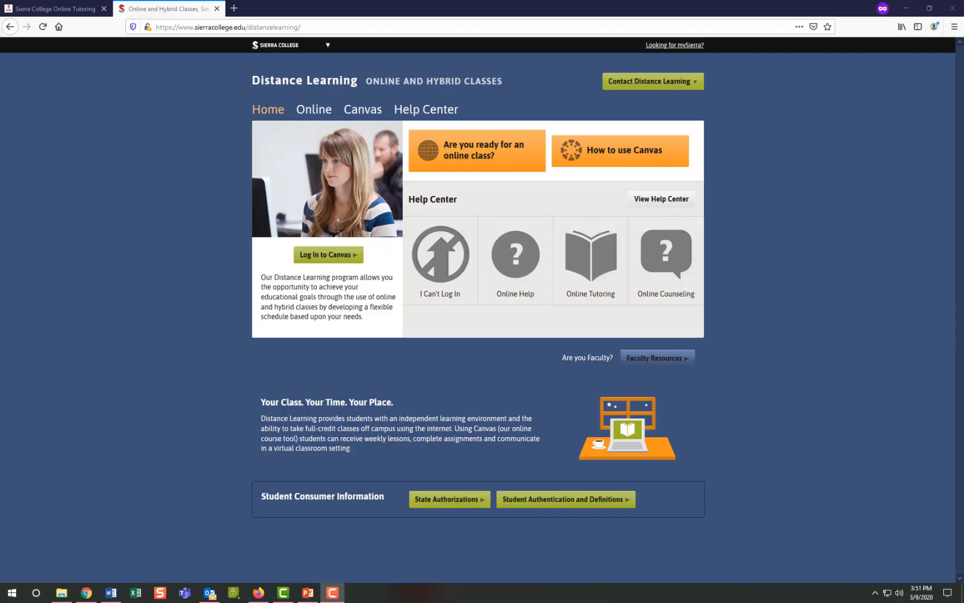